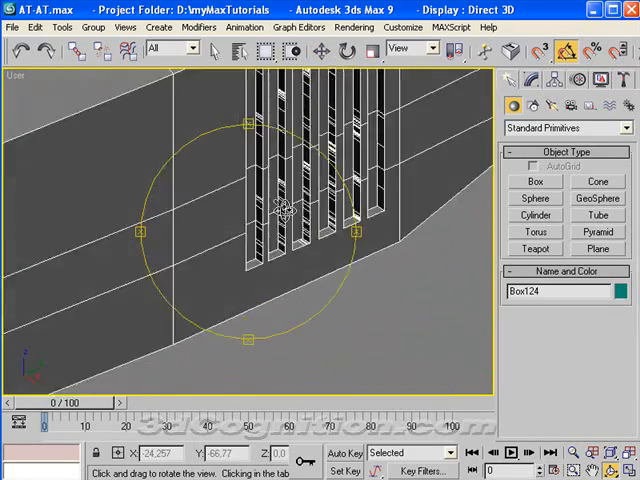
Orbit around the grille, then cut new edges across its rounded slats.
drag(280, 215, 278, 218)
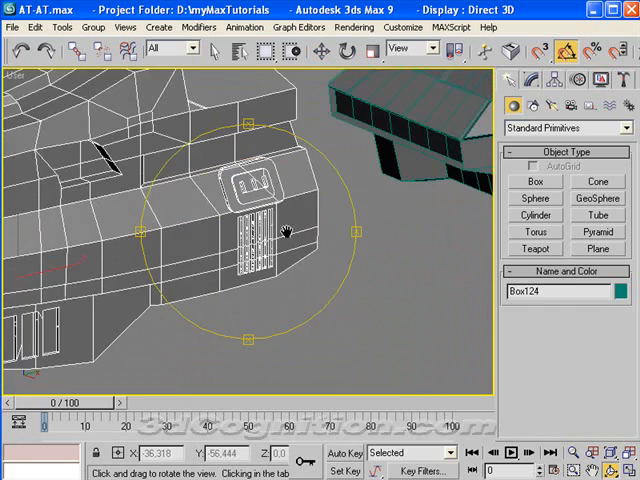
drag(280, 230, 260, 185)
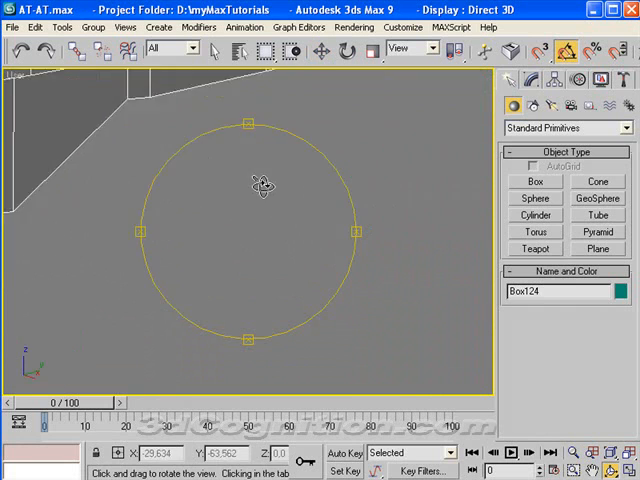
drag(260, 185, 145, 310)
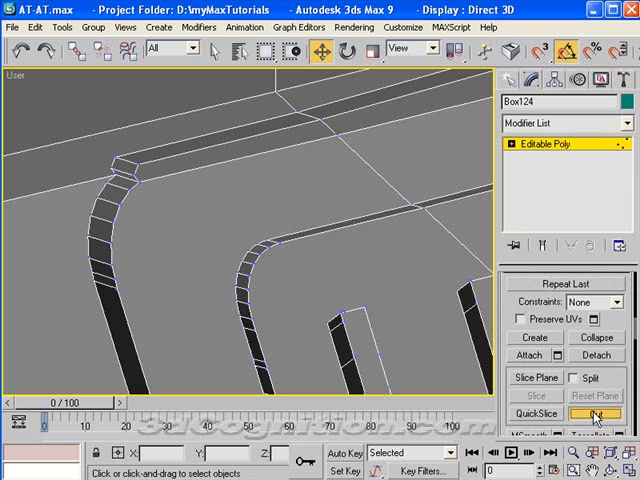
click(596, 412)
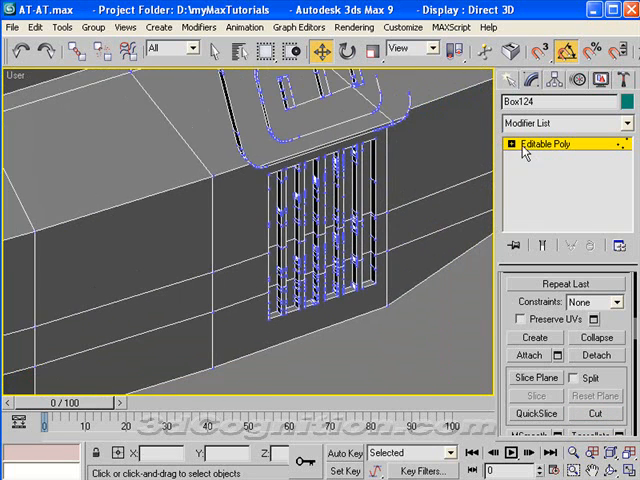
Expand the Editable Poly sub-object levels to start editing Box01's edges.
click(513, 143)
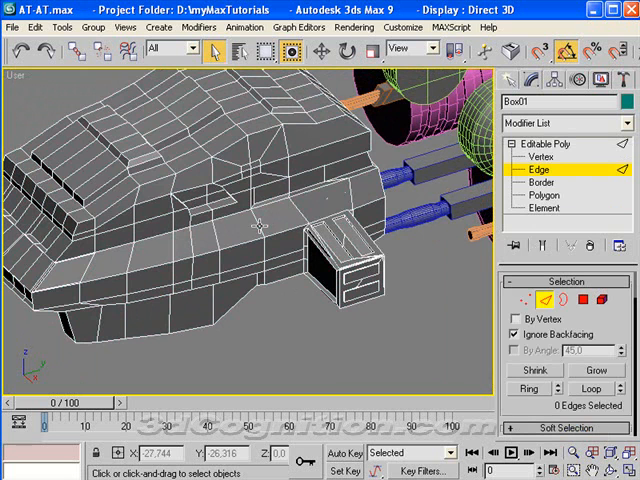
Pick edges where the small box meets the head body, preparing a Target Weld.
click(564, 281)
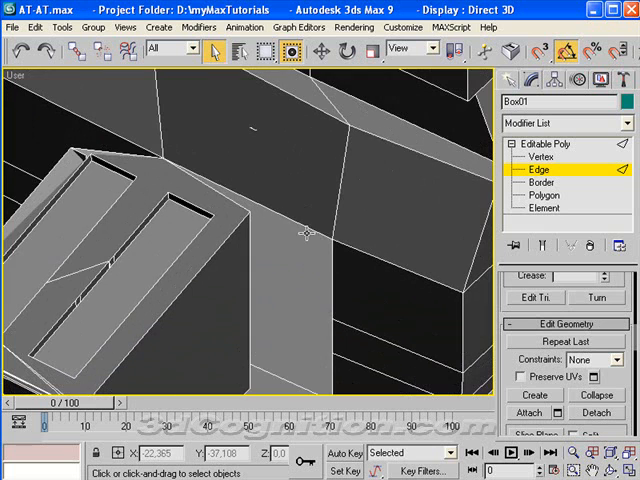
click(541, 156)
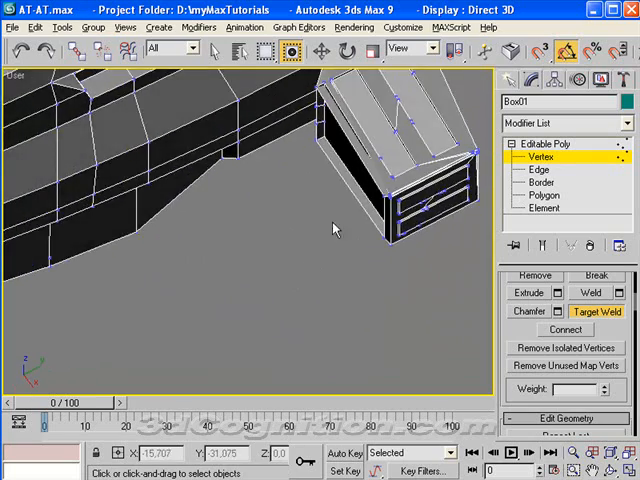
Weld a box vertex onto the head and move the box vertices in Top view.
drag(335, 228, 275, 300)
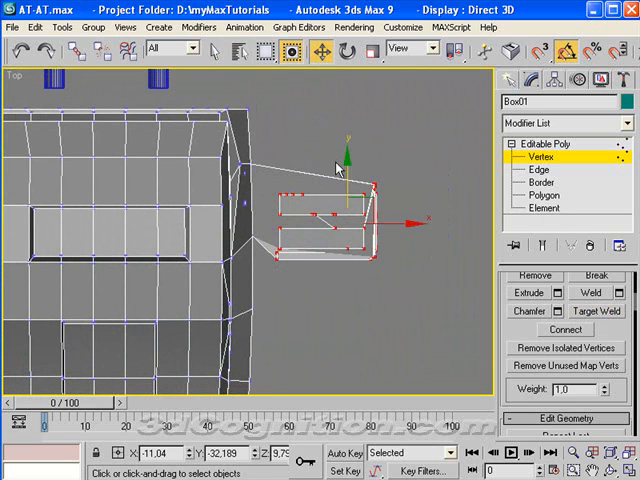
drag(345, 210, 345, 160)
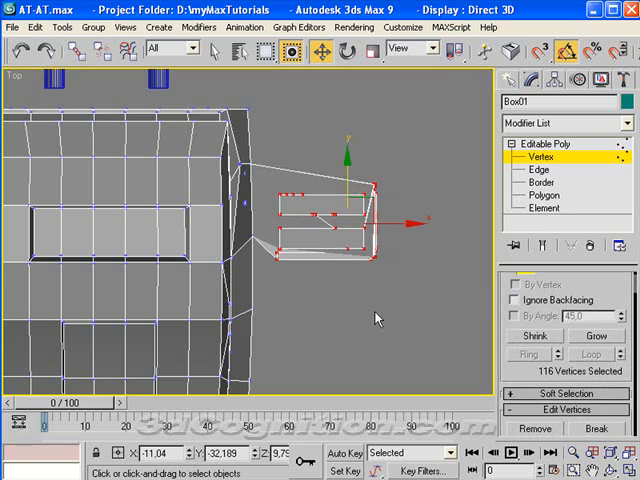
mouse_move(437, 117)
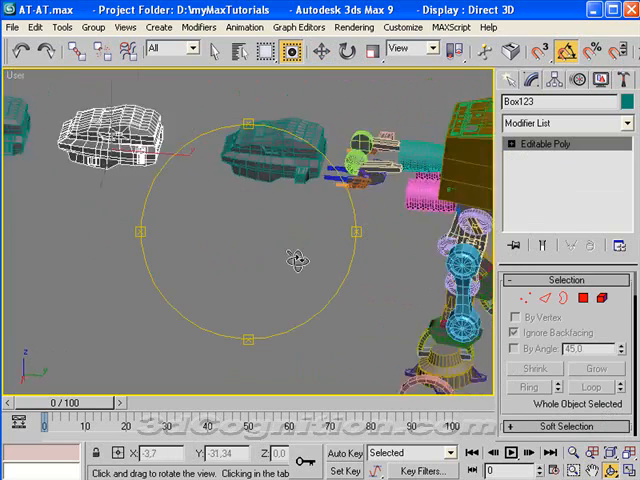
drag(290, 260, 420, 225)
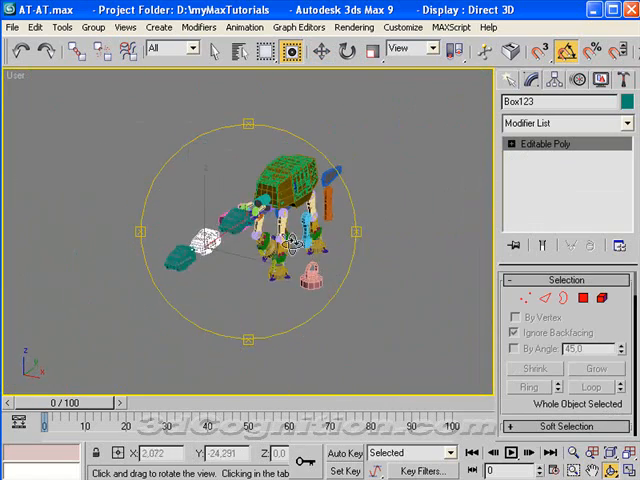
drag(290, 240, 175, 275)
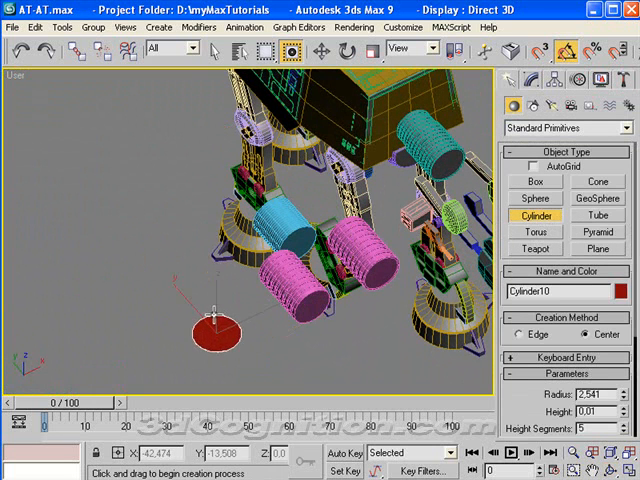
Draw a cylinder beside the walker's legs and raise its height segments.
drag(215, 330, 215, 270)
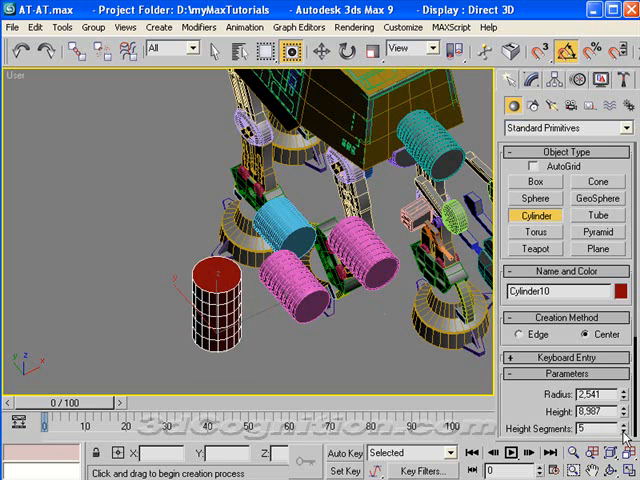
click(610, 428)
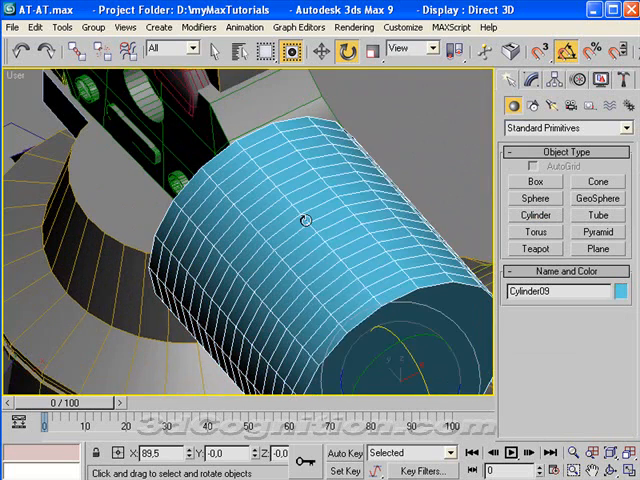
Hide Unselected from the quad menu, isolating Cylinder09.
right_click(305, 220)
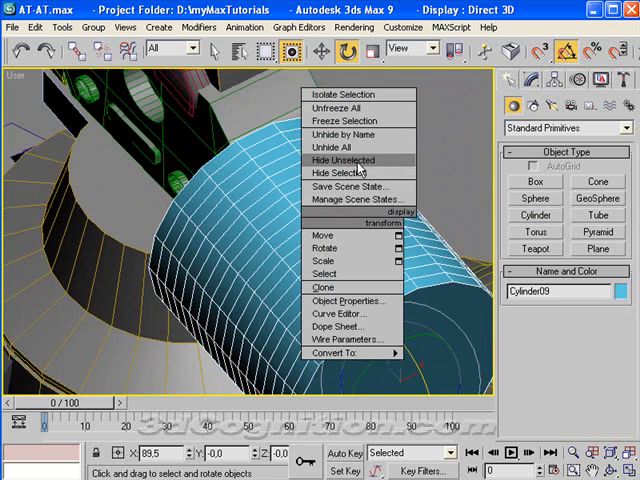
click(343, 159)
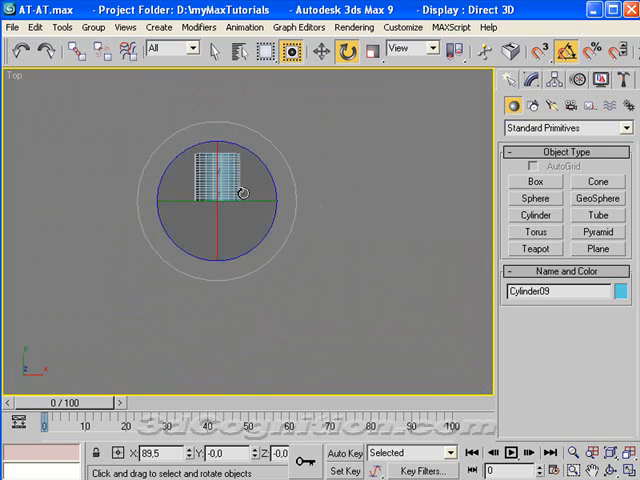
Zoom in on the cylinder from above, then Unhide All objects.
drag(240, 192, 290, 290)
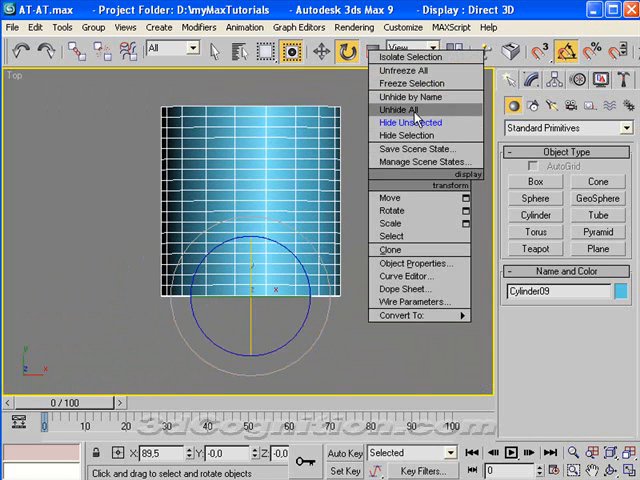
click(398, 109)
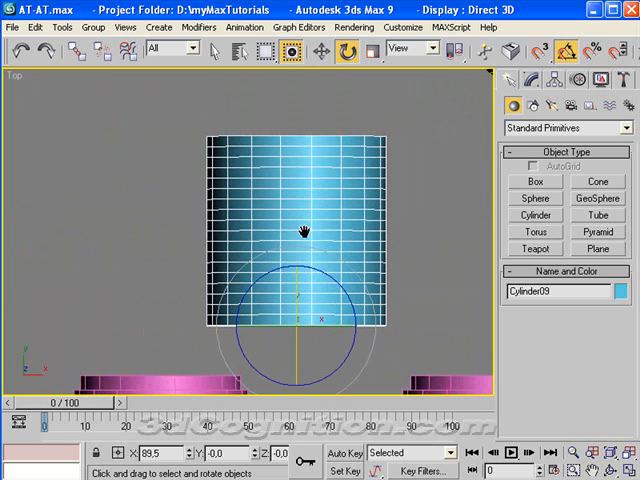
Convert Cylinder09 to Editable Poly and orbit to view it in perspective.
right_click(305, 230)
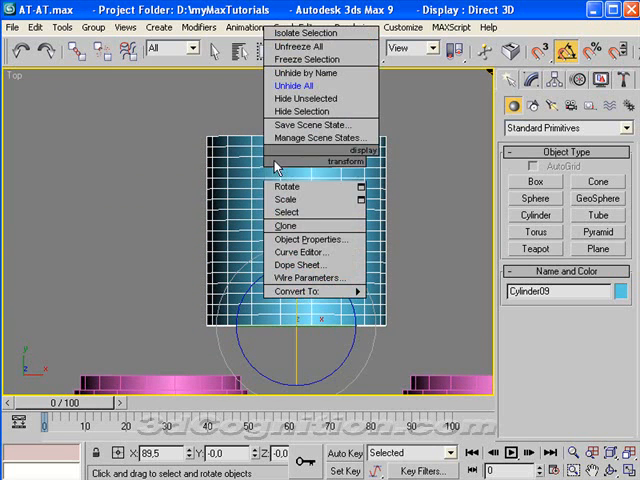
click(310, 292)
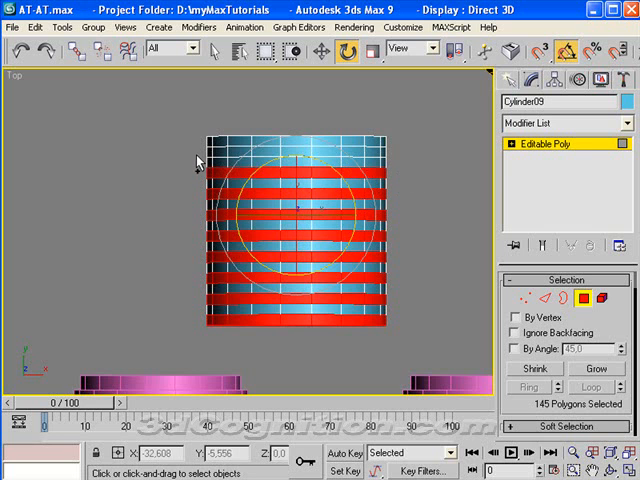
drag(197, 158, 425, 155)
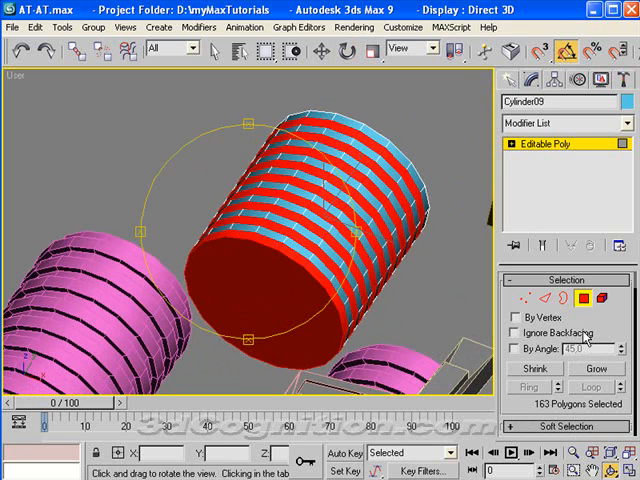
Set Extrude to By Polygon with height 0.1 for the ring polygons.
click(563, 279)
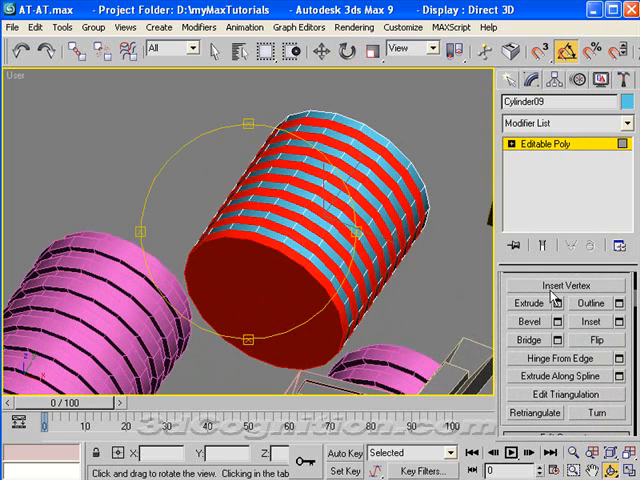
mouse_move(556, 304)
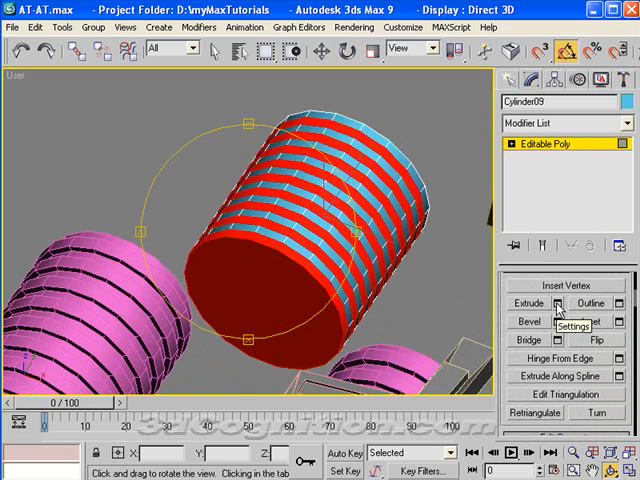
click(558, 304)
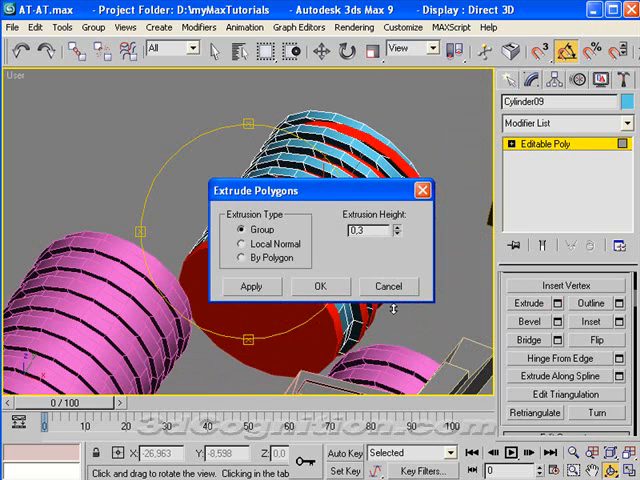
click(245, 243)
text(0,1)
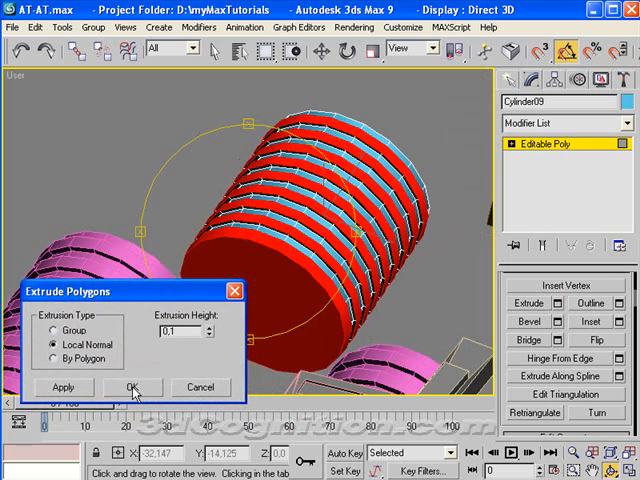
click(50, 358)
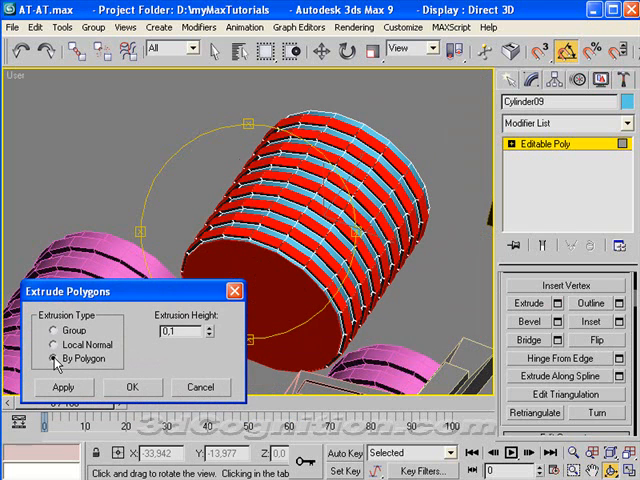